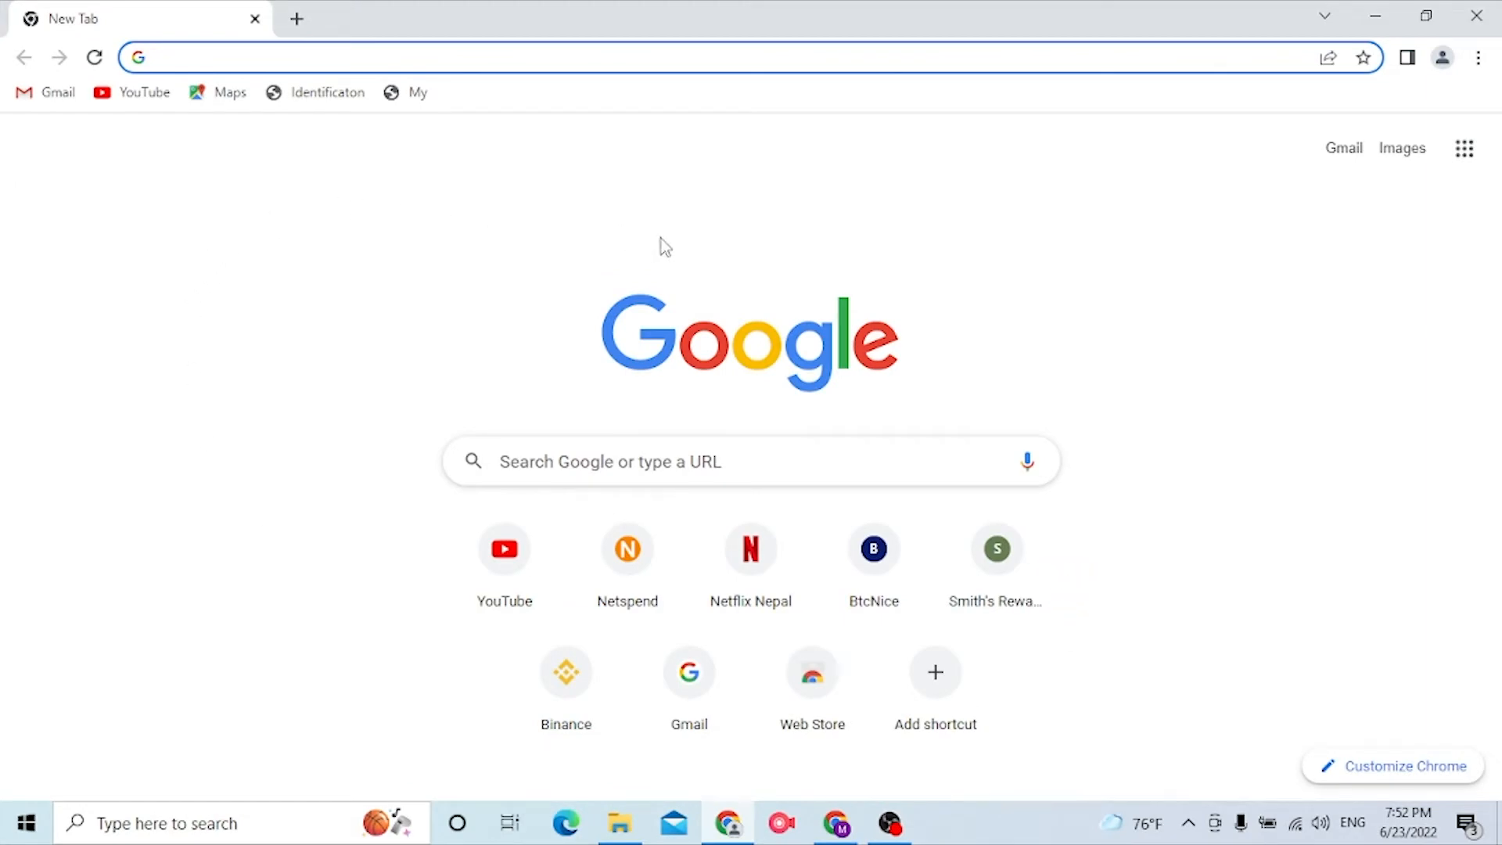
Open the Netspend homepage from the New Tab shortcut, then view the 'netspend login' search results
{"action": "left_click", "coordinate": [671, 56]}
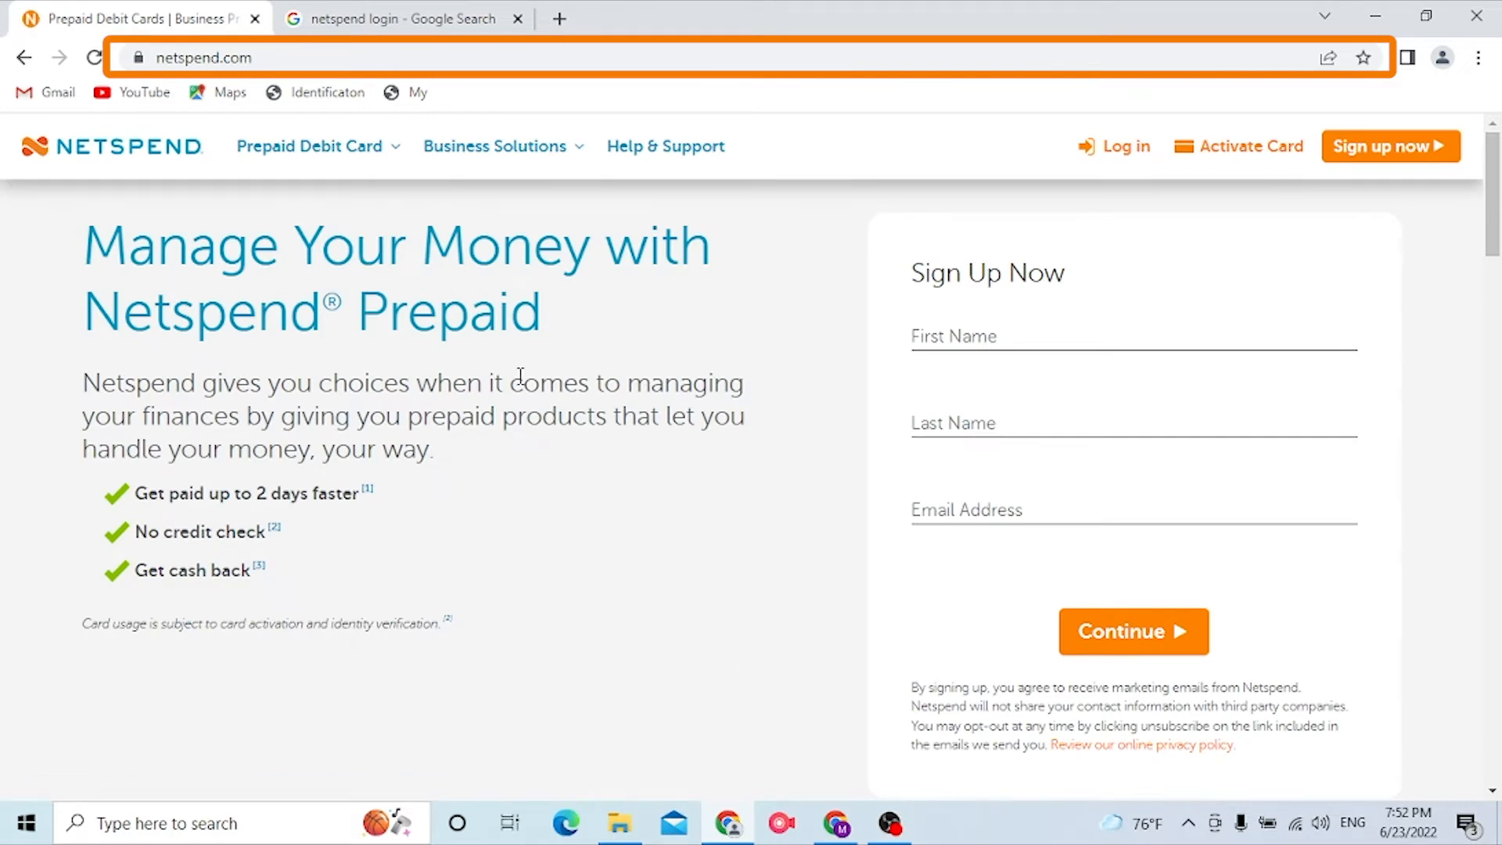
{"action": "mouse_move", "coordinate": [518, 374]}
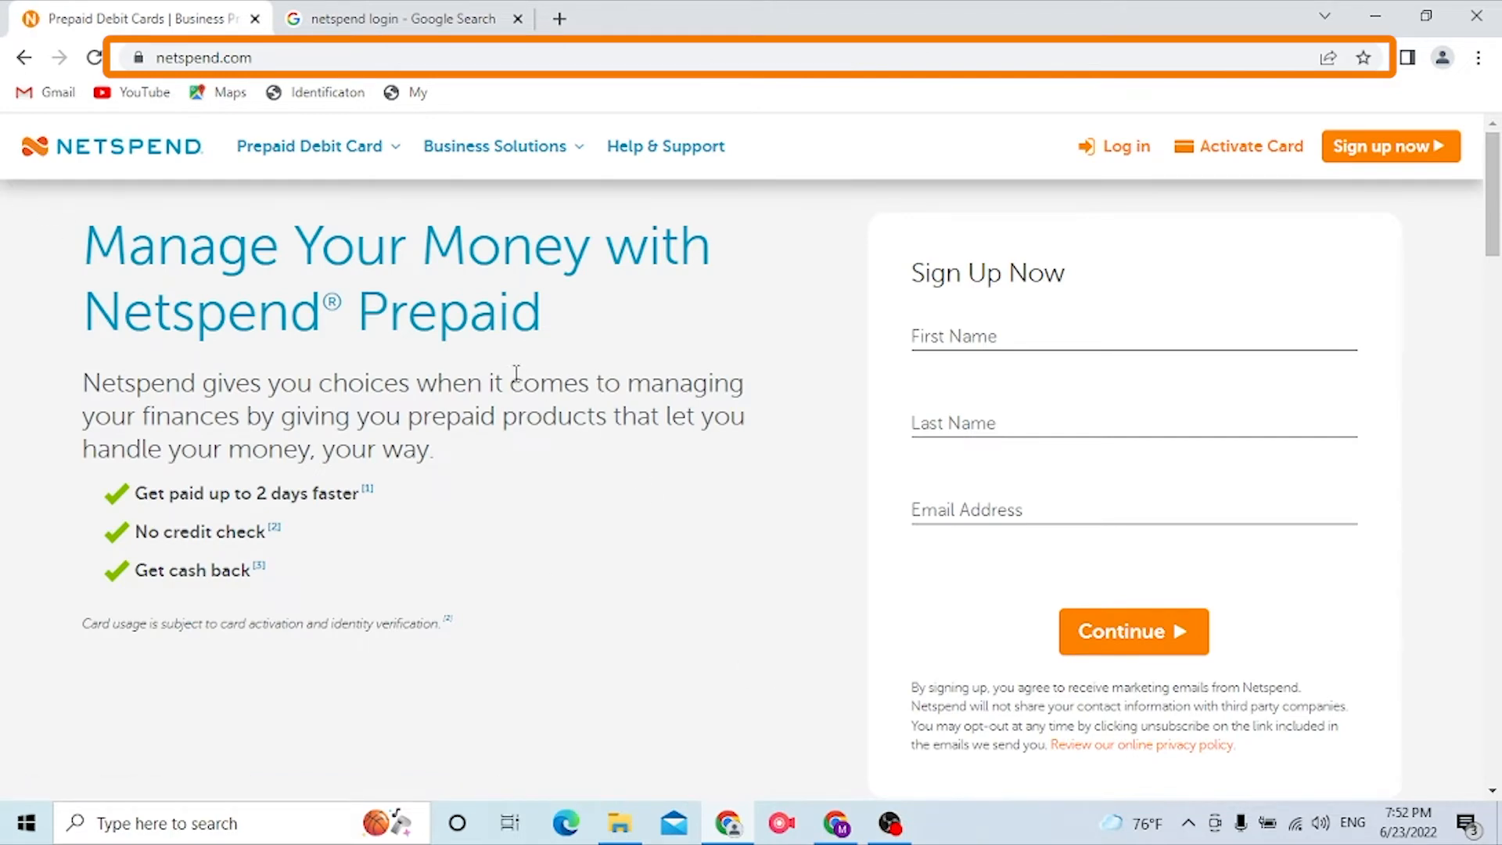
{"action": "left_click", "coordinate": [402, 18]}
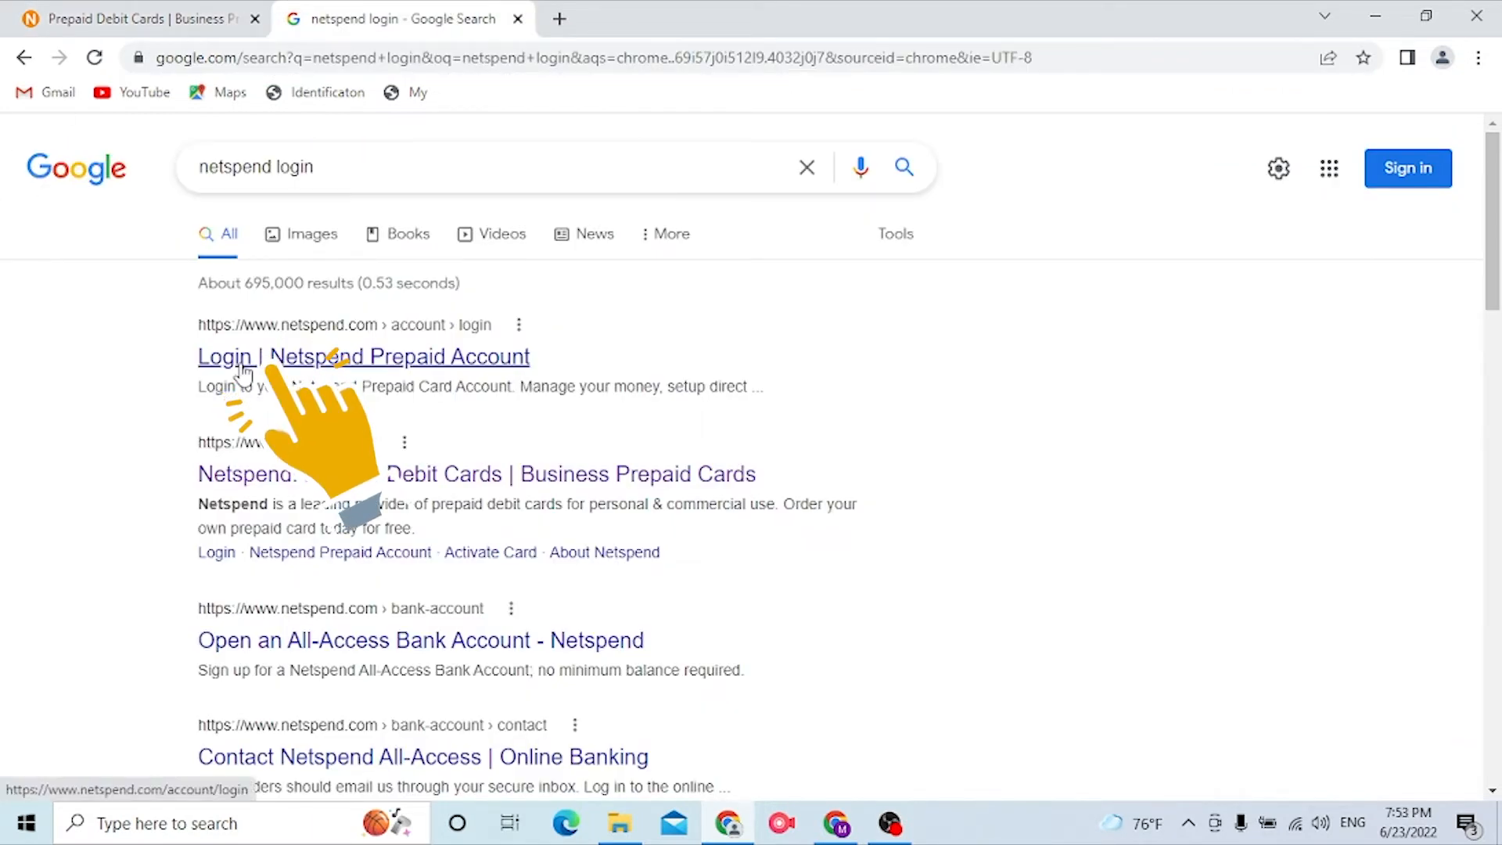
Open the 'Login | Netspend Prepaid Account' result, then return to the Netspend homepage tab
{"action": "left_click", "coordinate": [363, 355]}
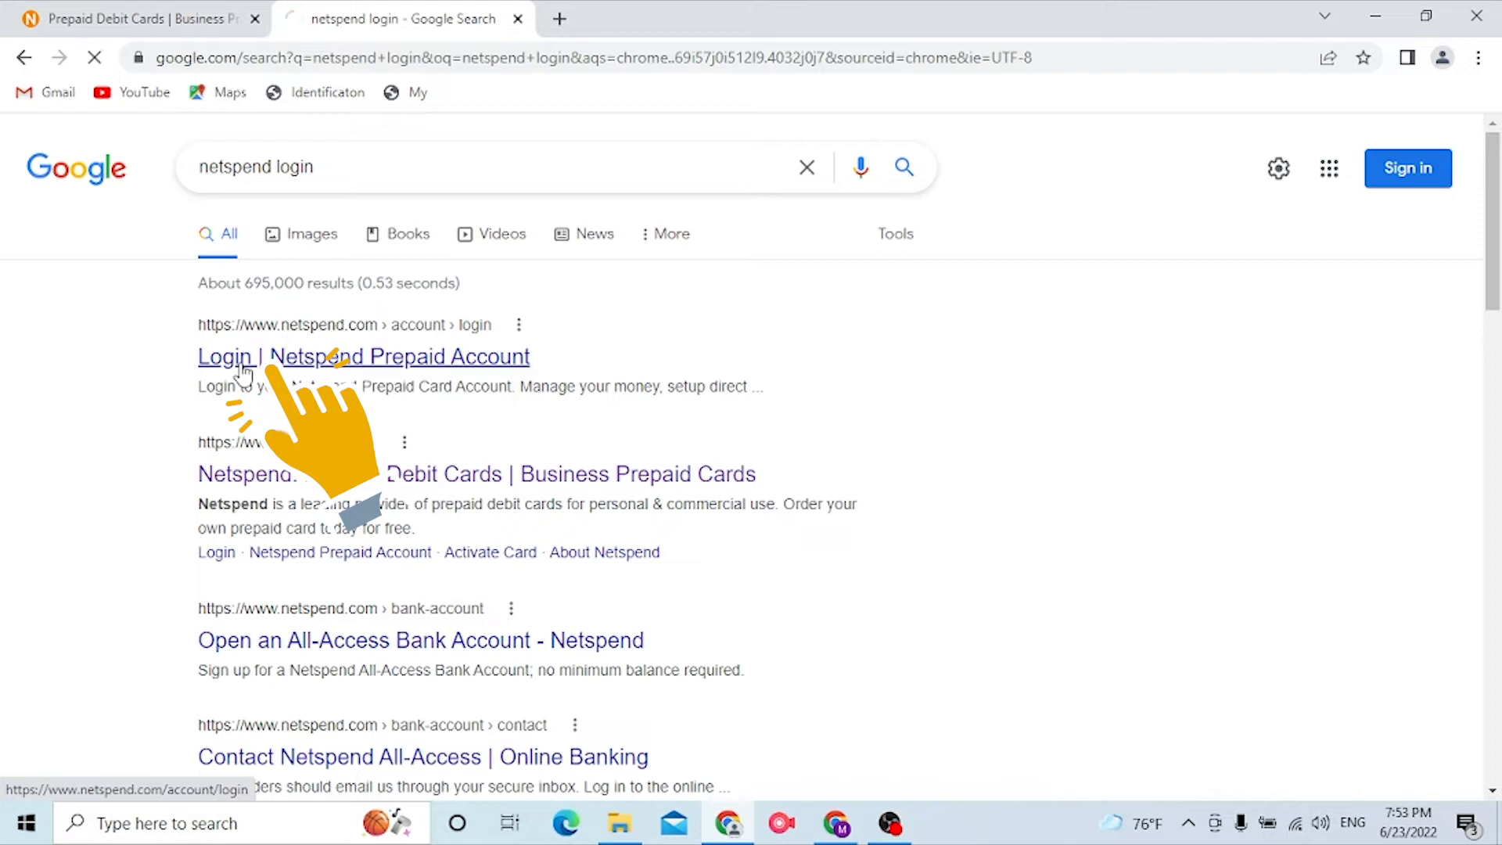
{"action": "left_click", "coordinate": [364, 357]}
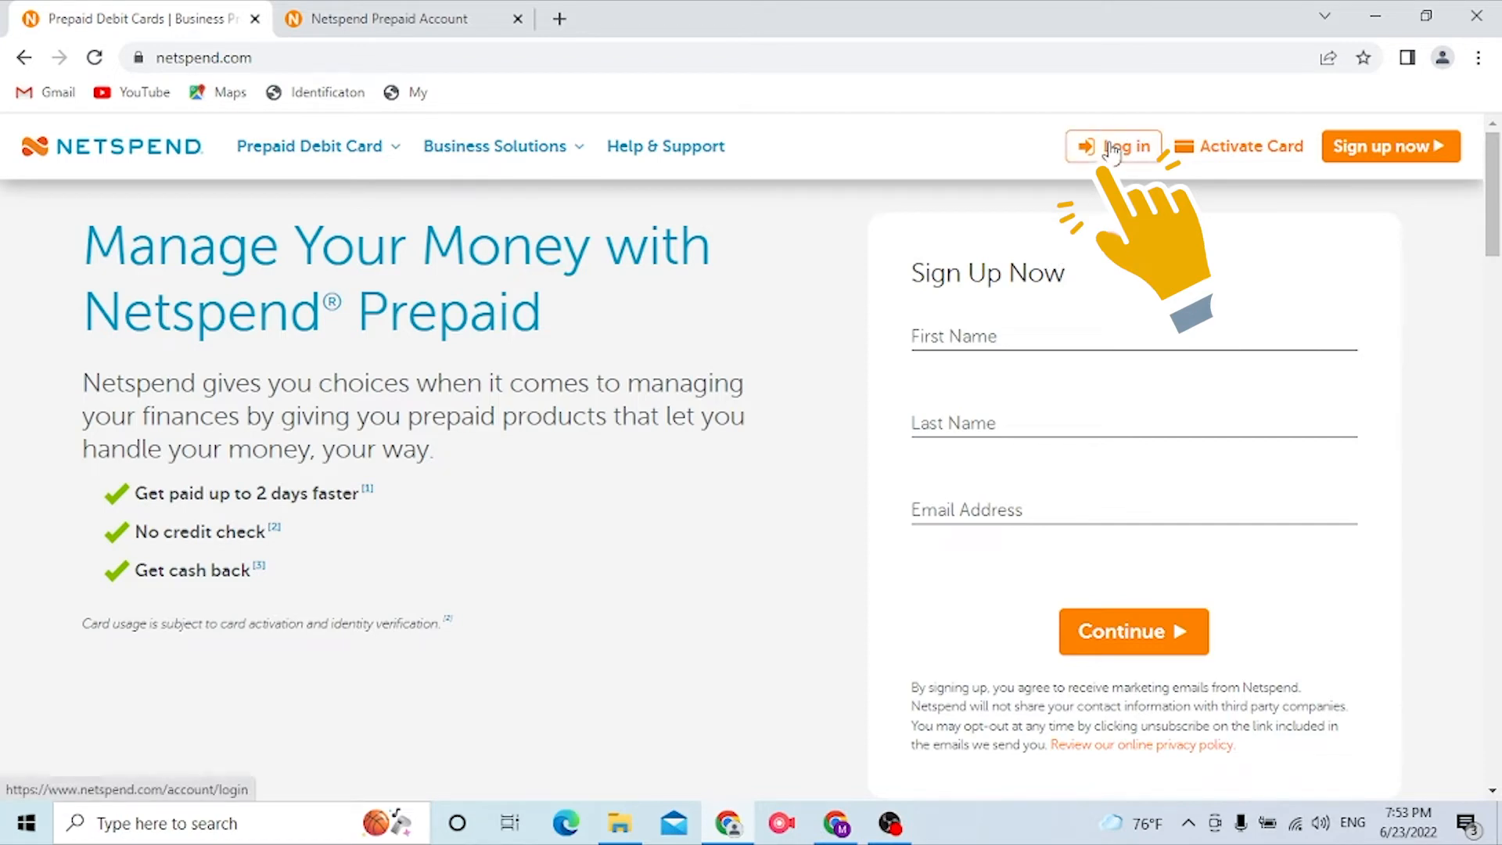
Open the Netspend Account Login page from the header's Log in link
{"action": "left_click", "coordinate": [1114, 146]}
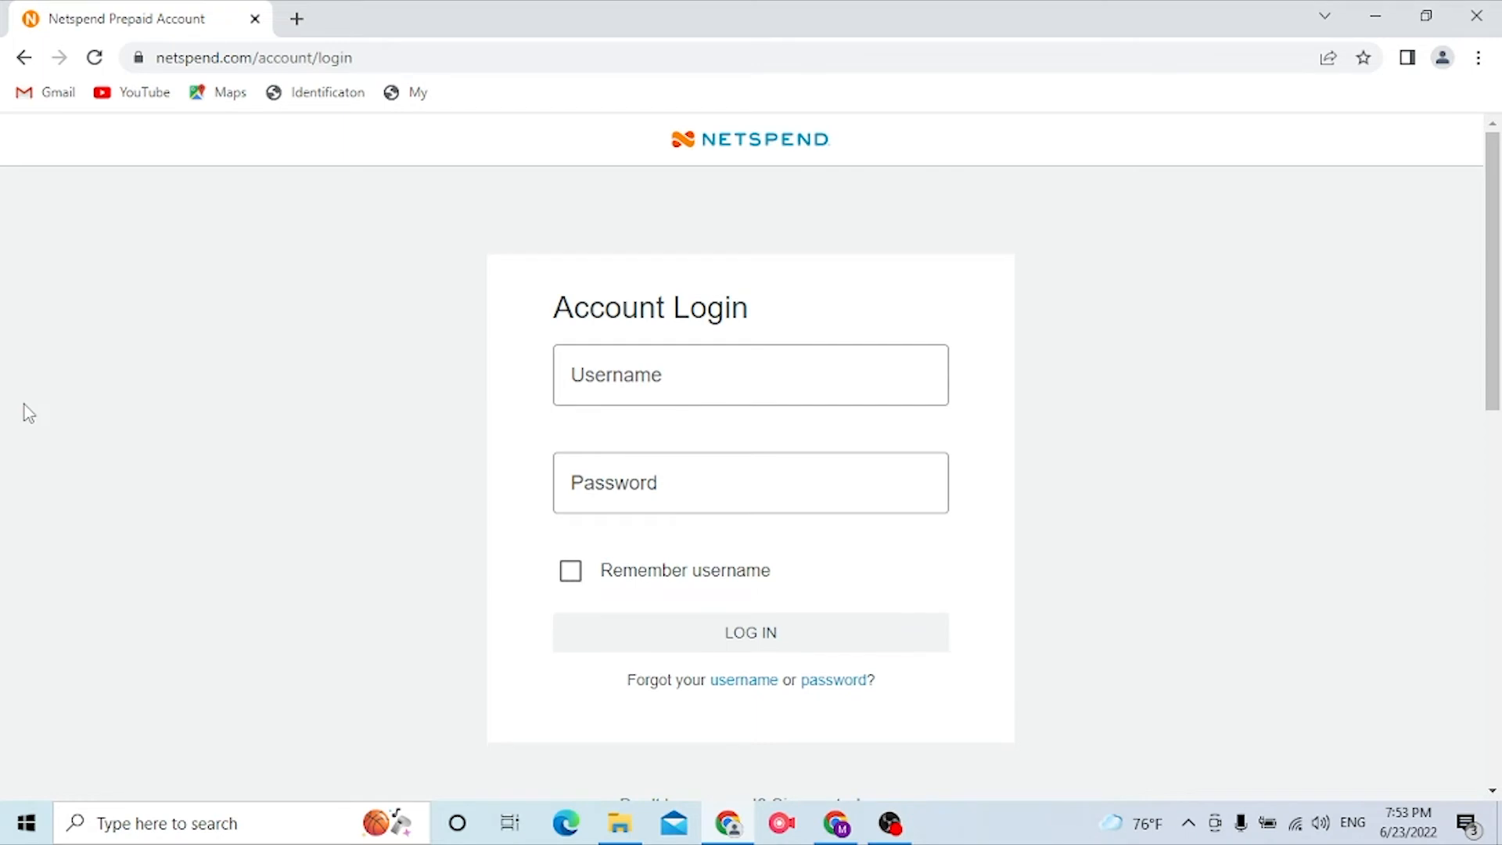
Focus the username field, then scroll down the login form toward the password field
{"action": "left_click", "coordinate": [750, 375]}
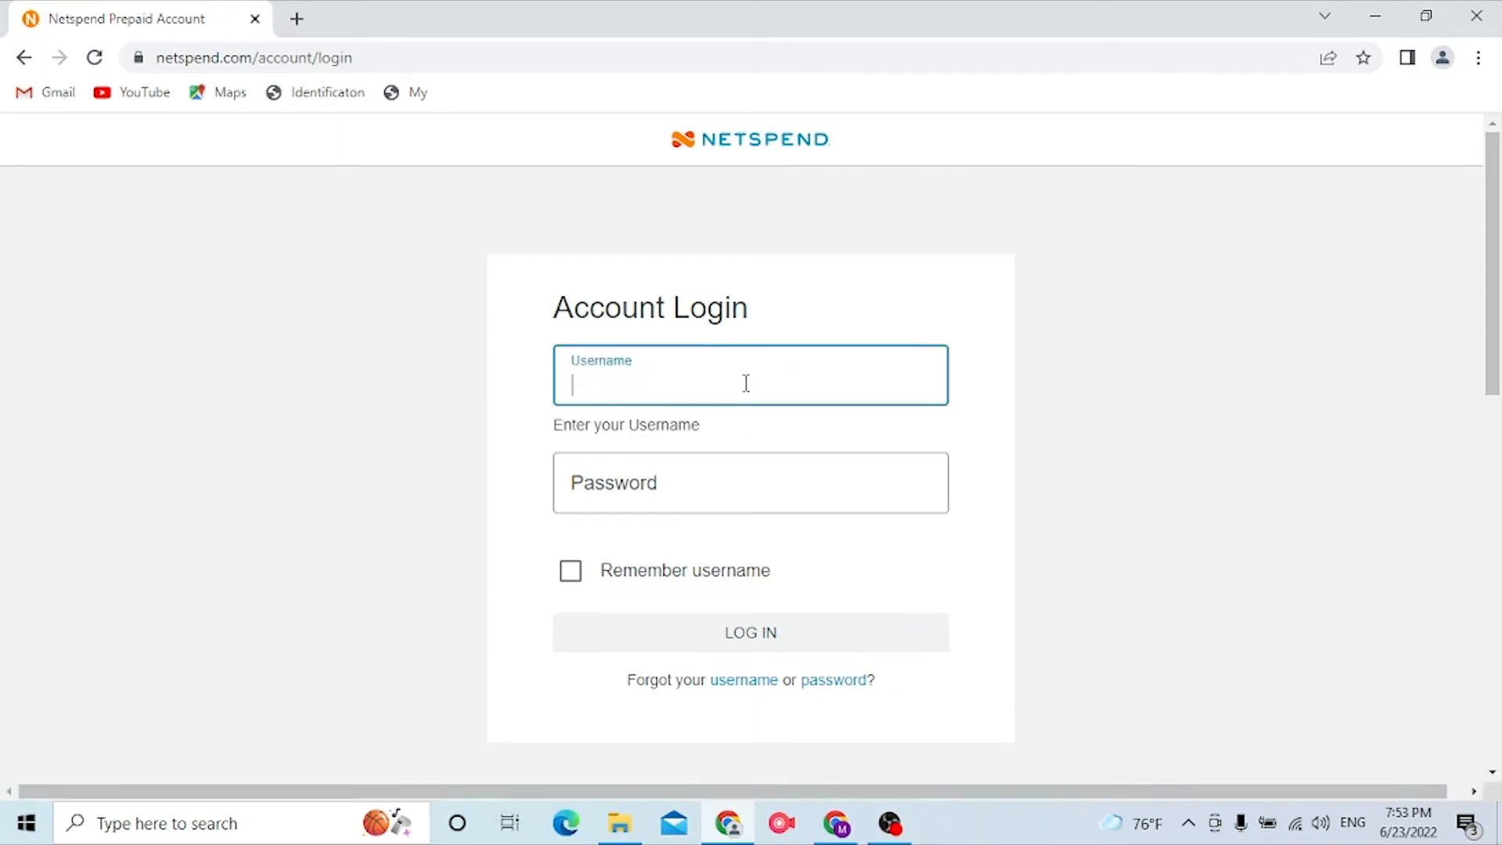
{"action": "scroll", "scroll_direction": "down", "scroll_amount": 3}
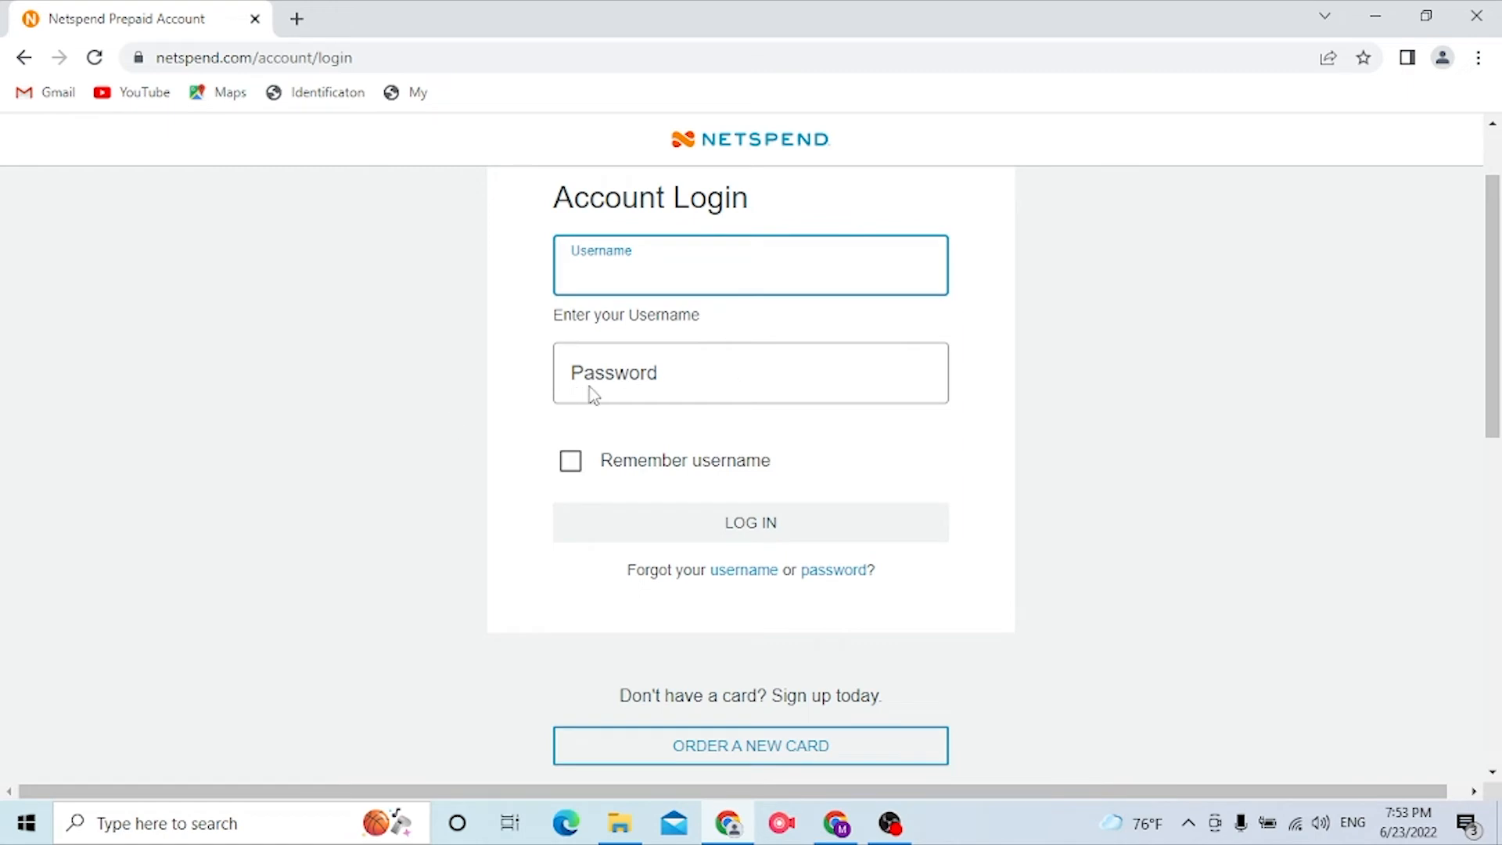
{"action": "scroll", "scroll_direction": "down", "scroll_amount": 3}
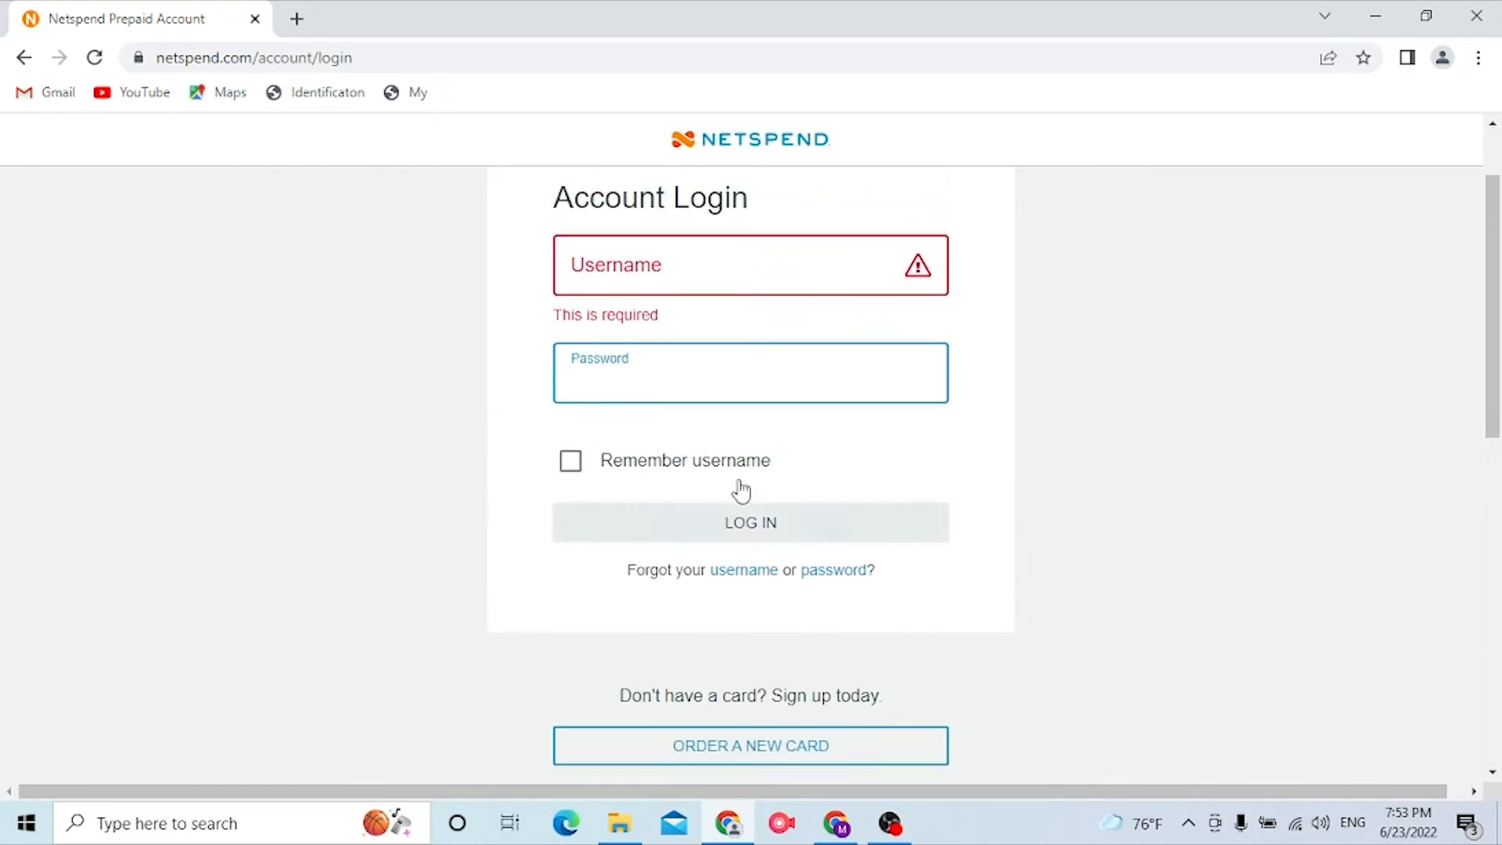
{"action": "scroll", "scroll_direction": "down", "scroll_amount": 3}
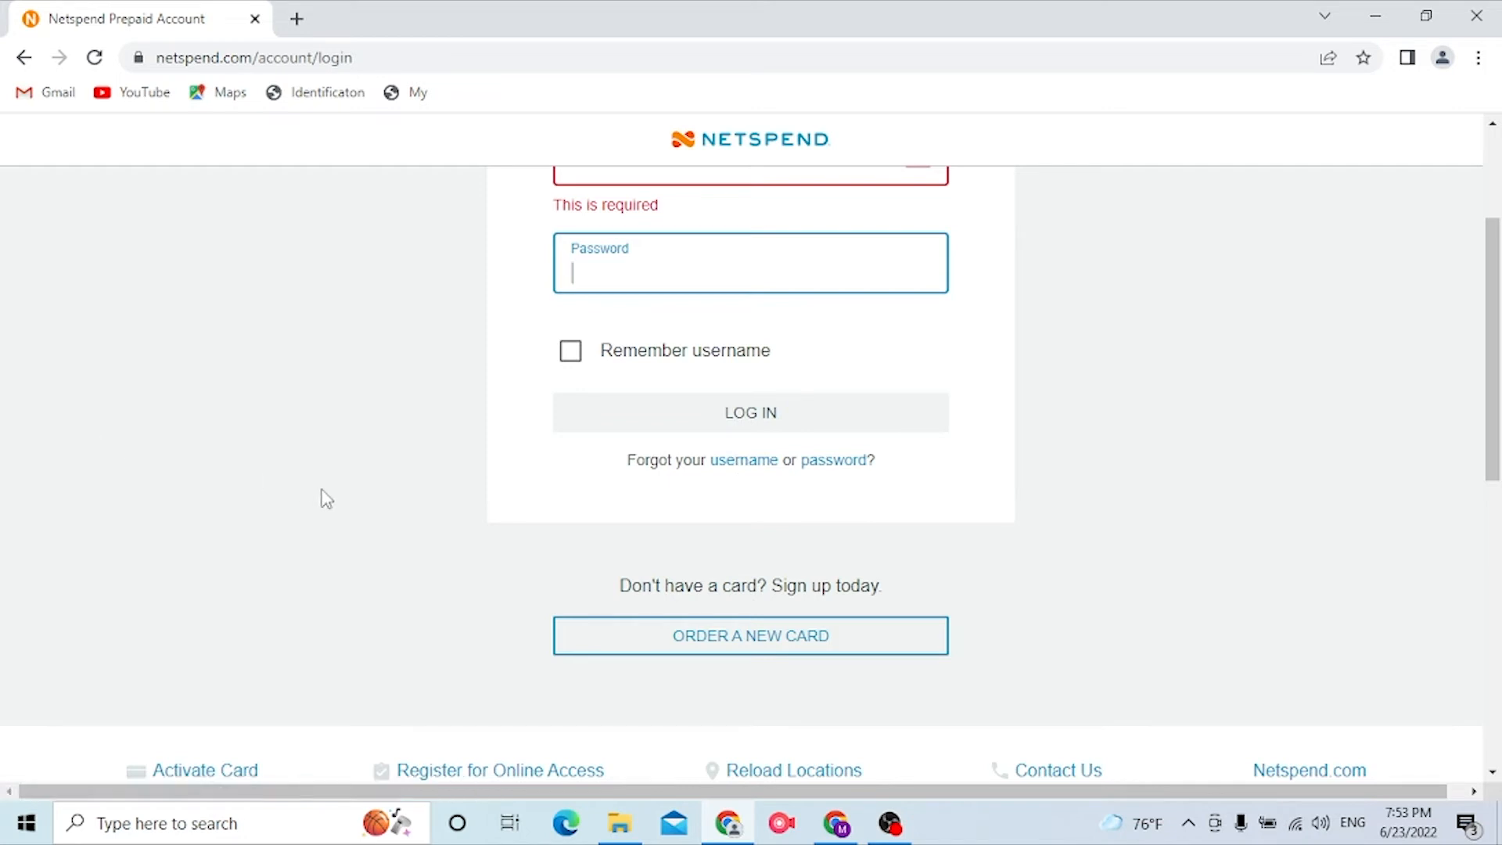
{"action": "mouse_move", "coordinate": [833, 460]}
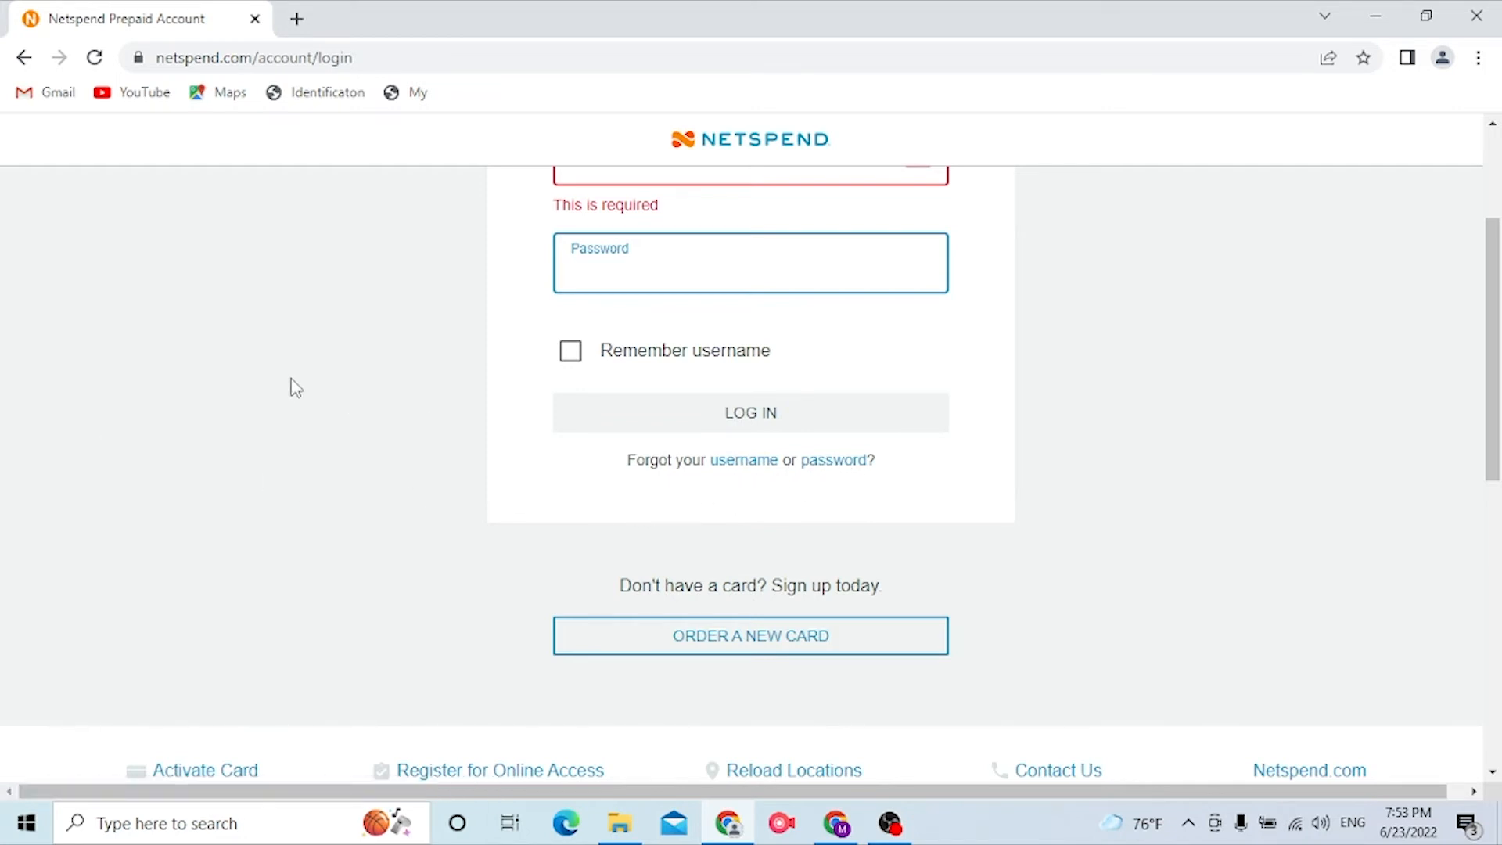
{"action": "mouse_move", "coordinate": [235, 371]}
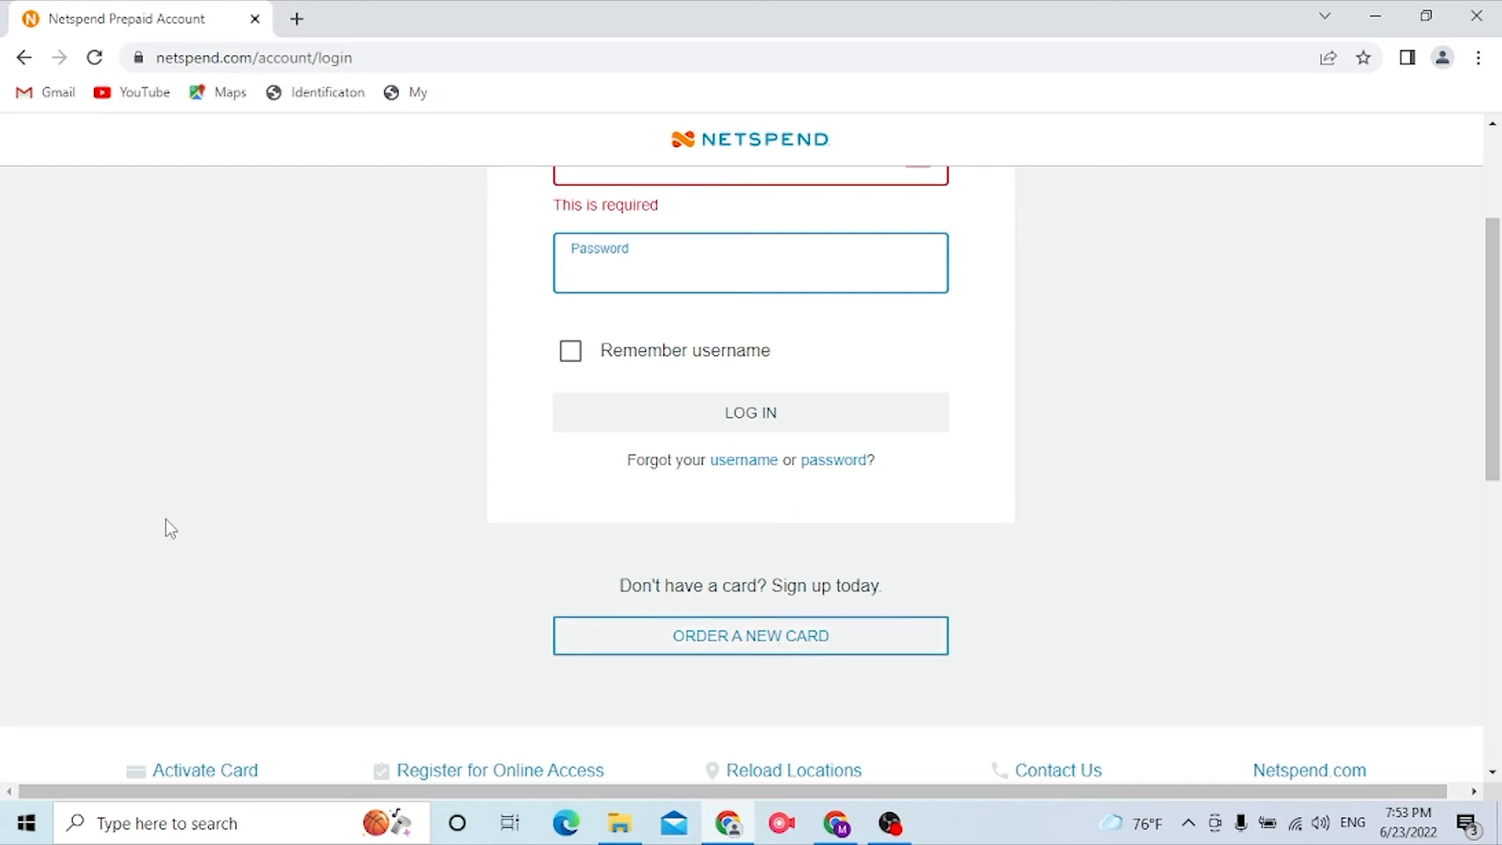
{"action": "left_click", "coordinate": [750, 263]}
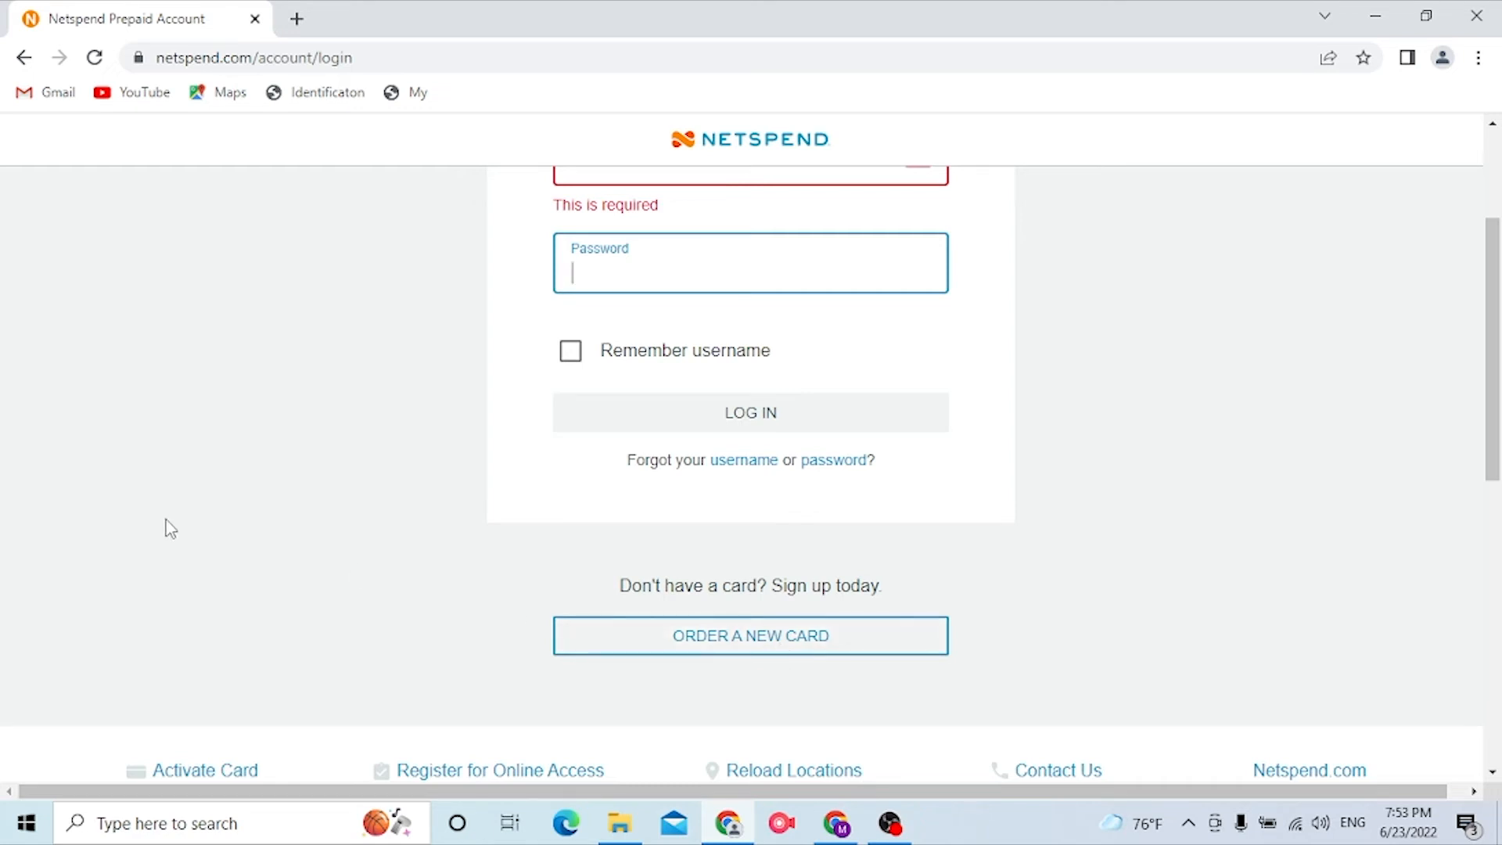